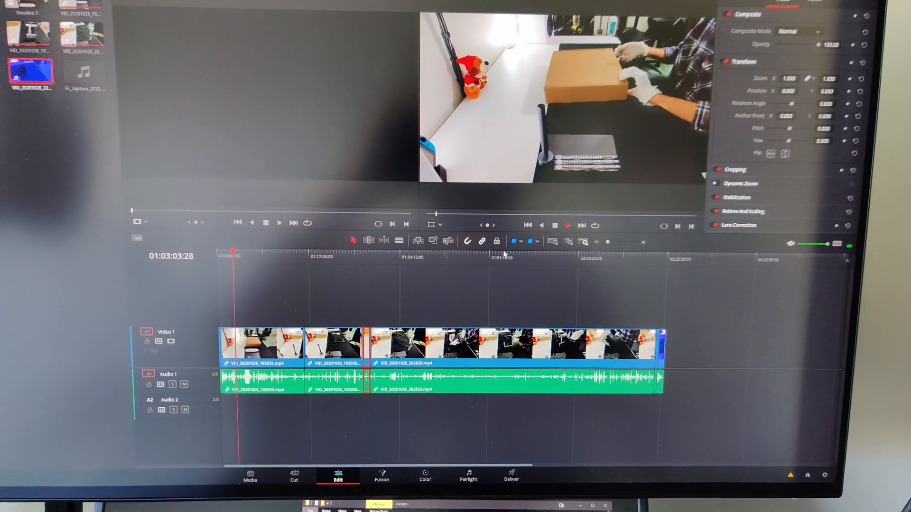
{"action": "left_click", "coordinate": [569, 225]}
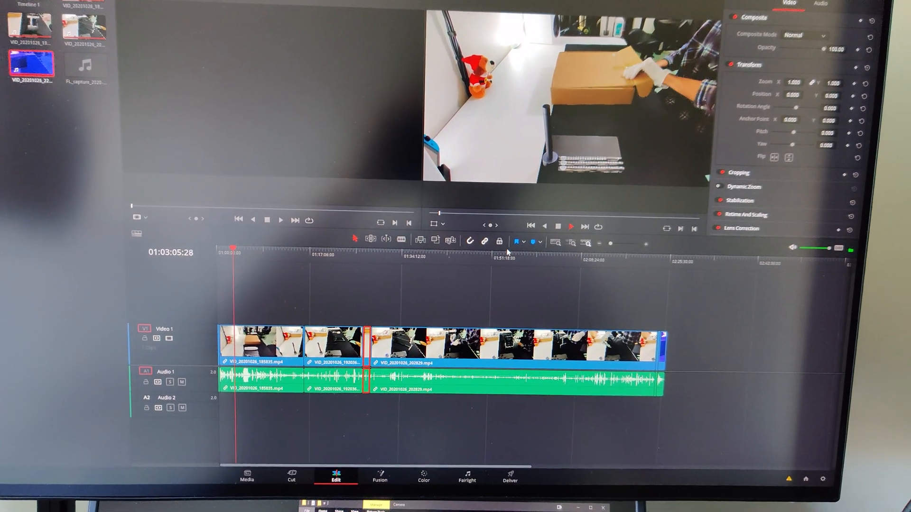